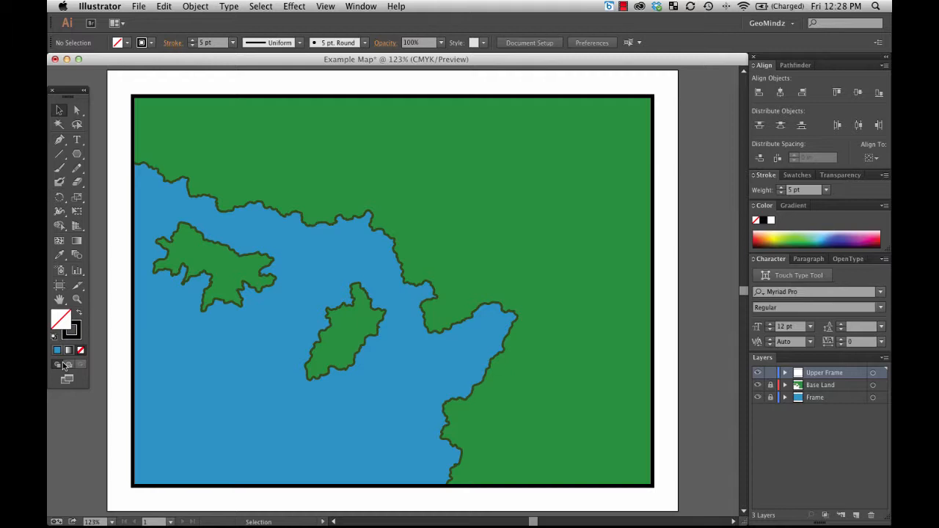
mouse_move(51, 256)
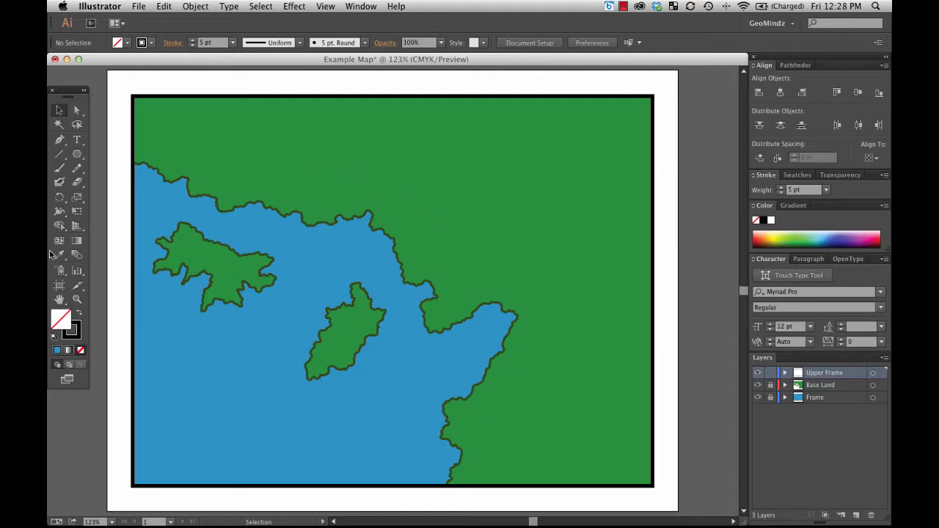
mouse_move(59, 270)
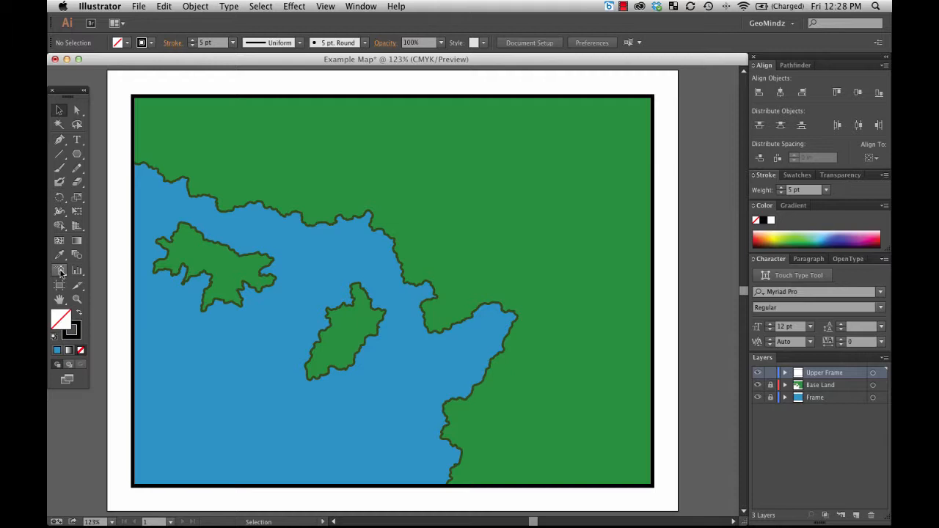
mouse_move(70, 330)
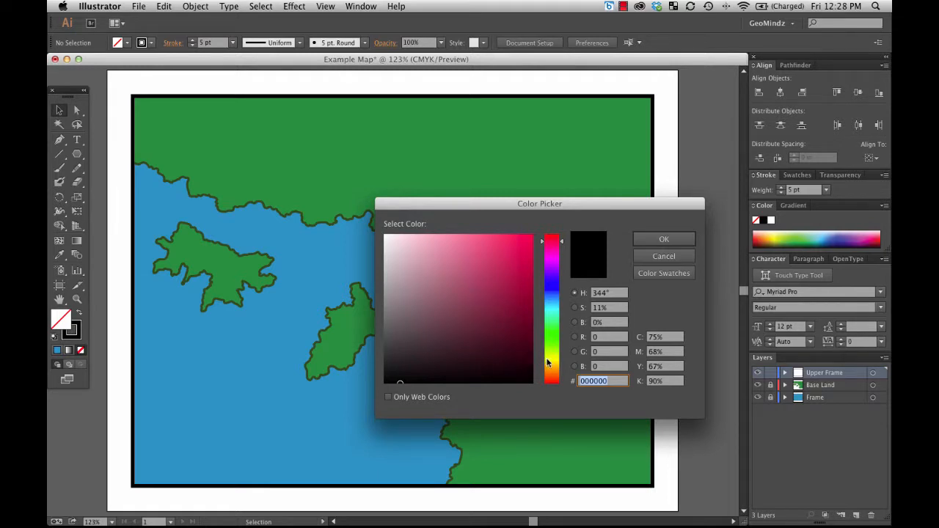
mouse_move(626, 338)
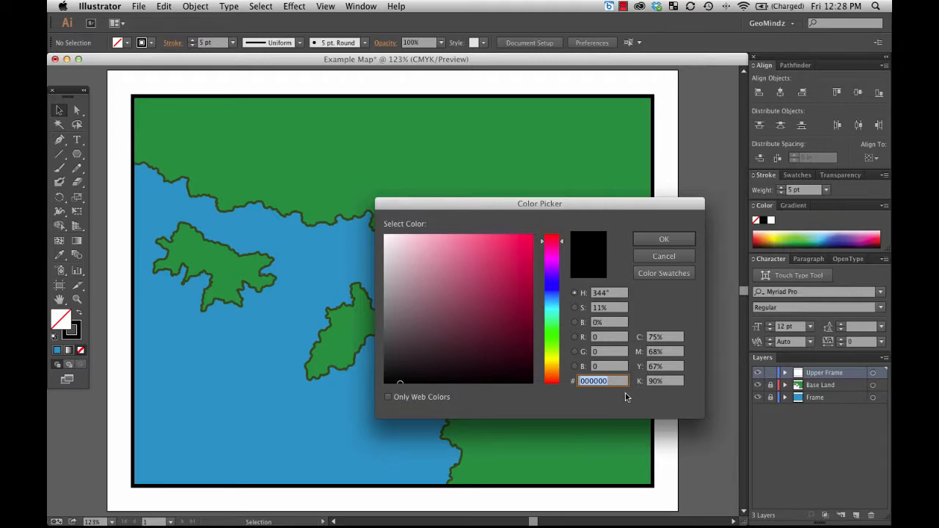
mouse_move(639, 397)
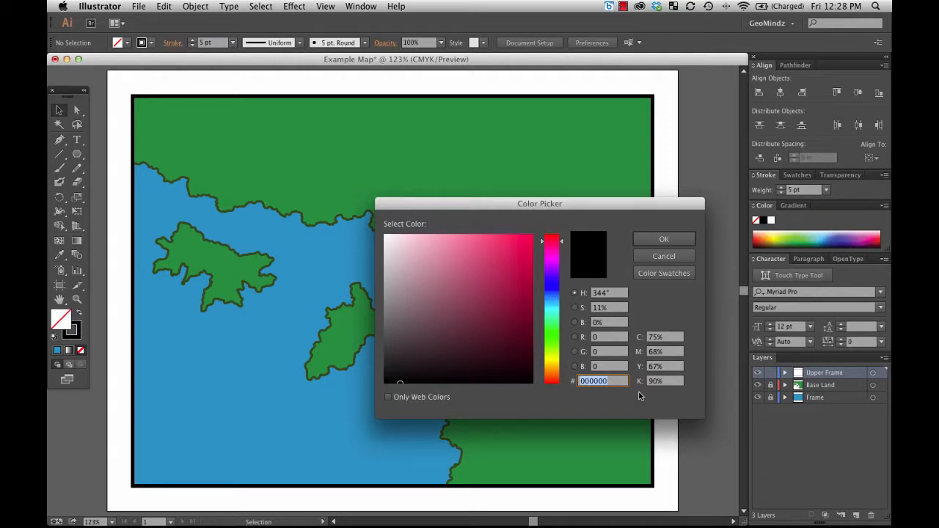
mouse_move(637, 396)
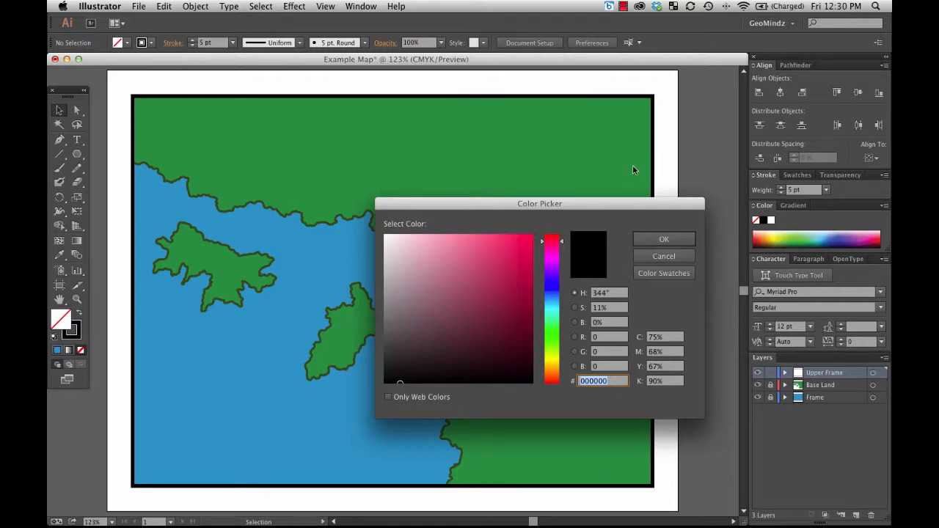
Cancel the Color Picker unchanged and bring up the Swatches panel
left_click(663, 256)
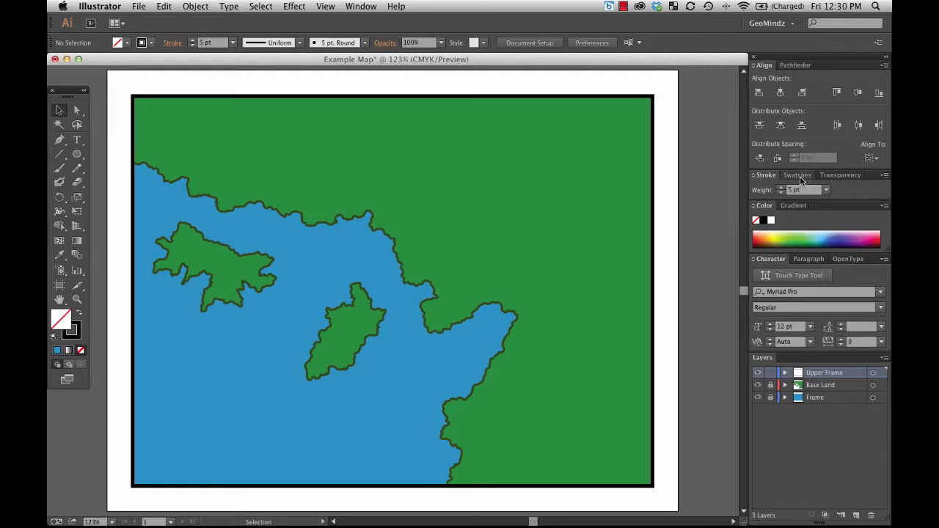
left_click(796, 175)
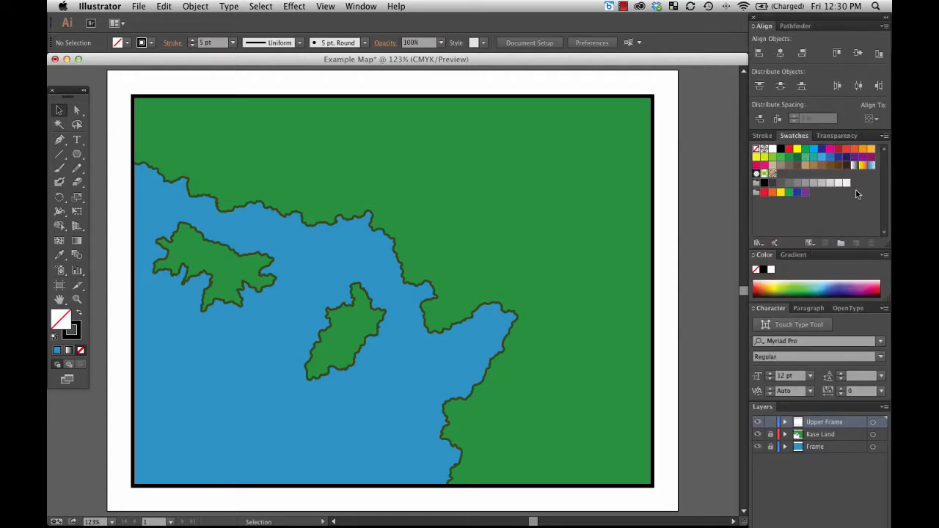
left_click(361, 5)
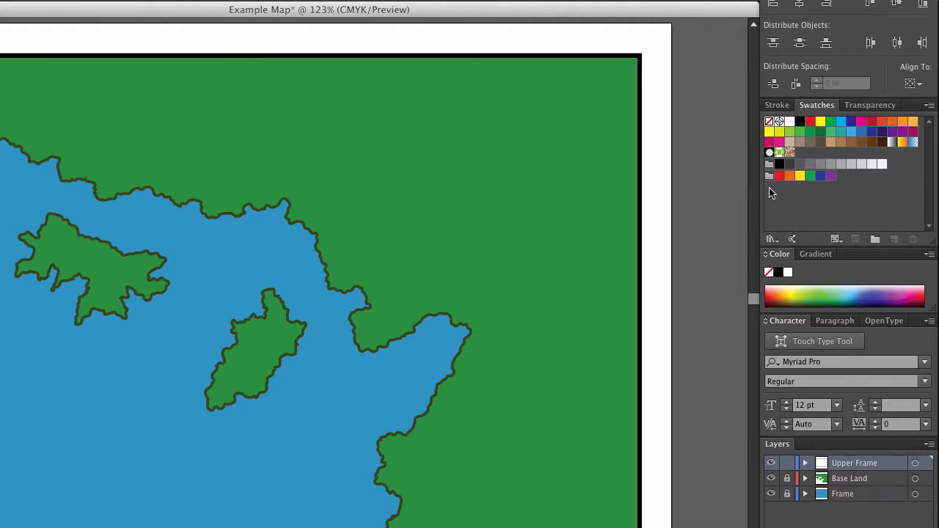
mouse_move(769, 176)
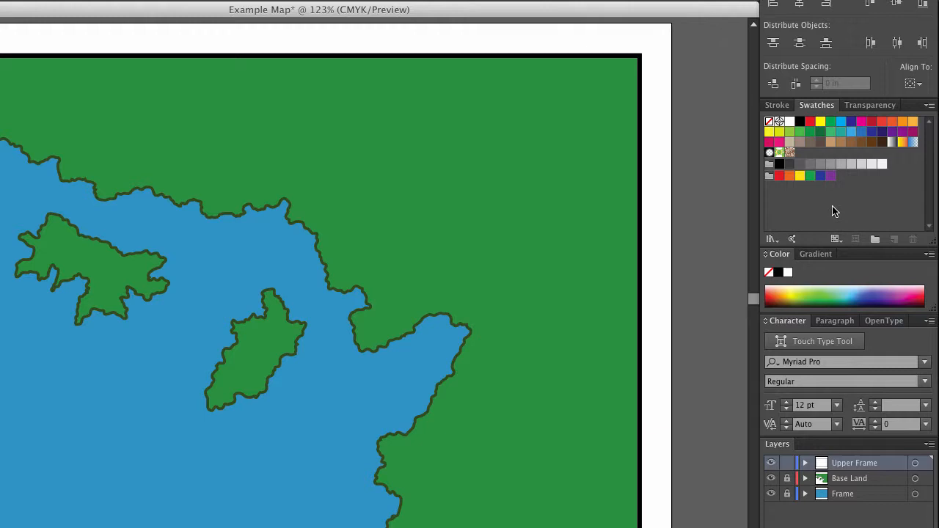
mouse_move(878, 212)
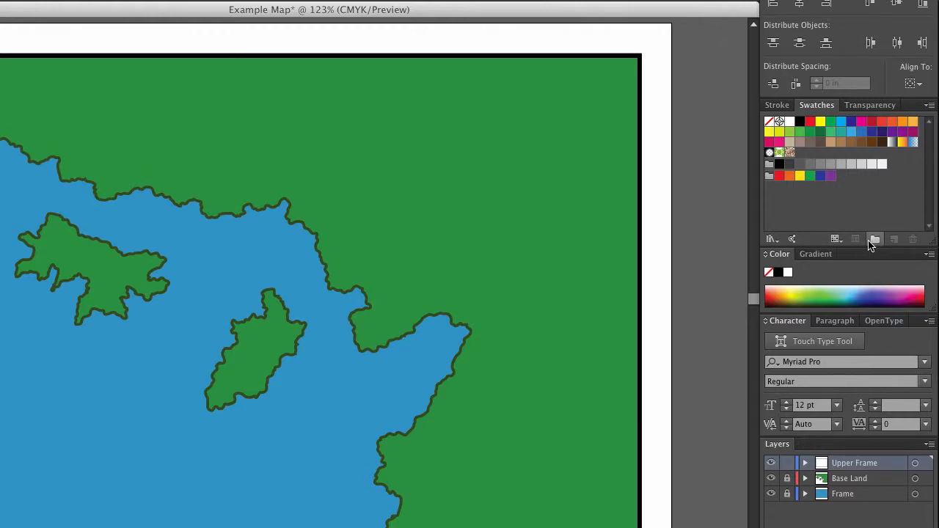
mouse_move(875, 239)
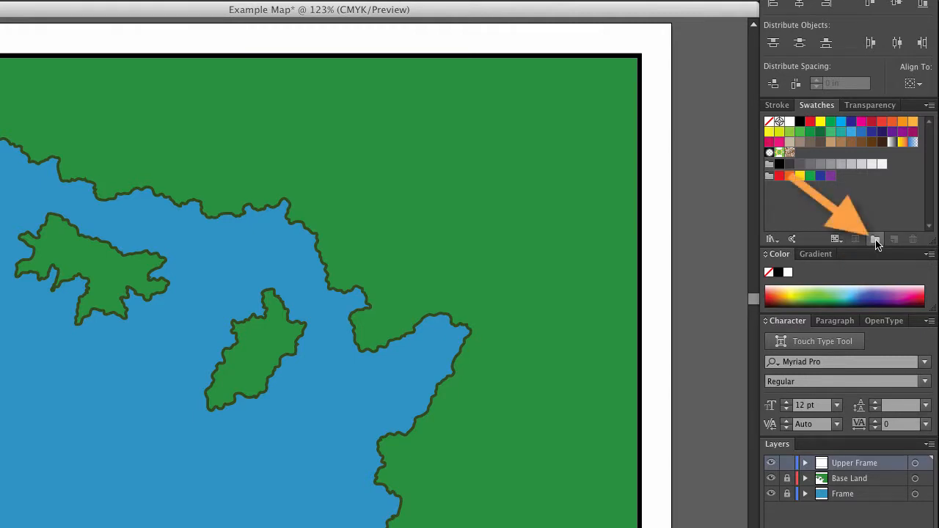
Create a new colour group and name it 'Map Color Group'
left_click(877, 239)
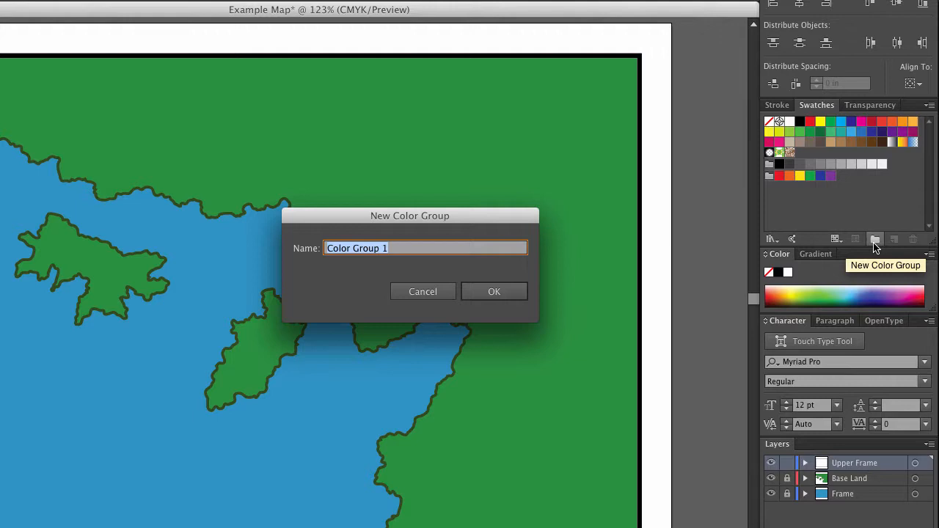
type("Map Col")
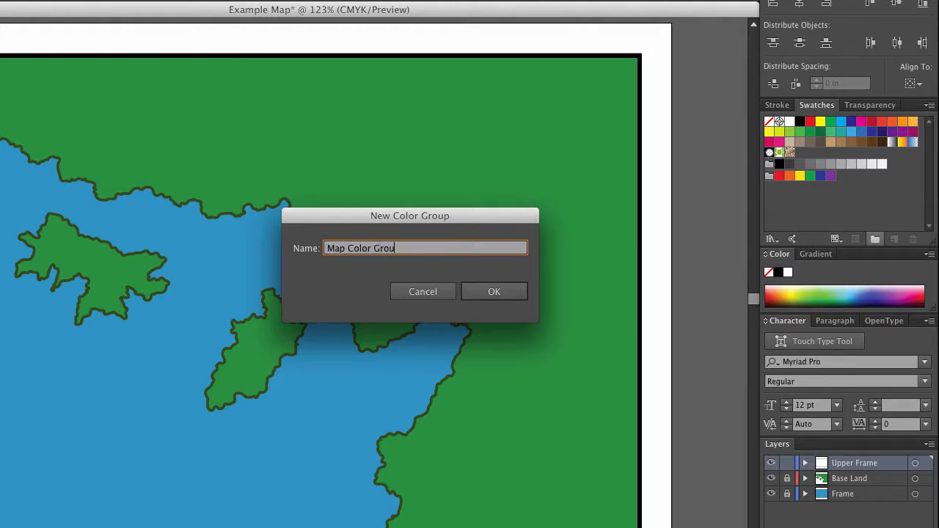
type("p")
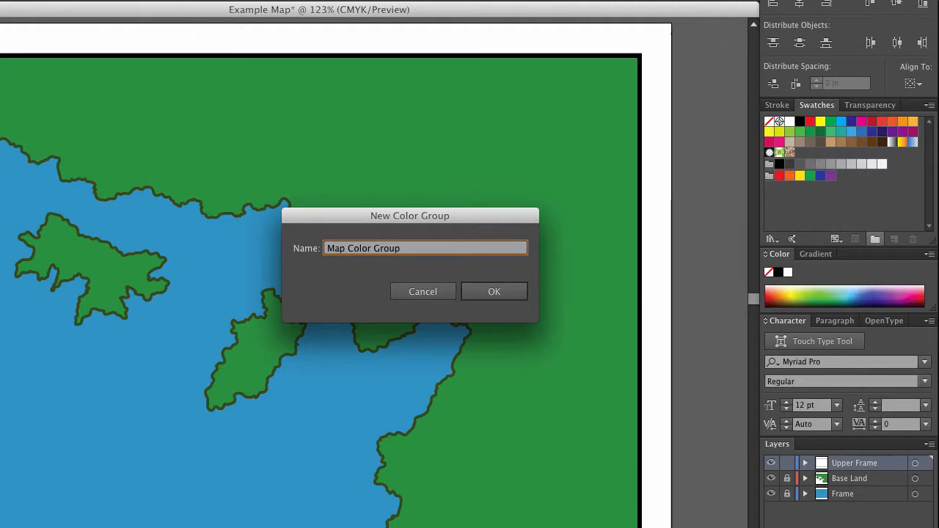
left_click(494, 291)
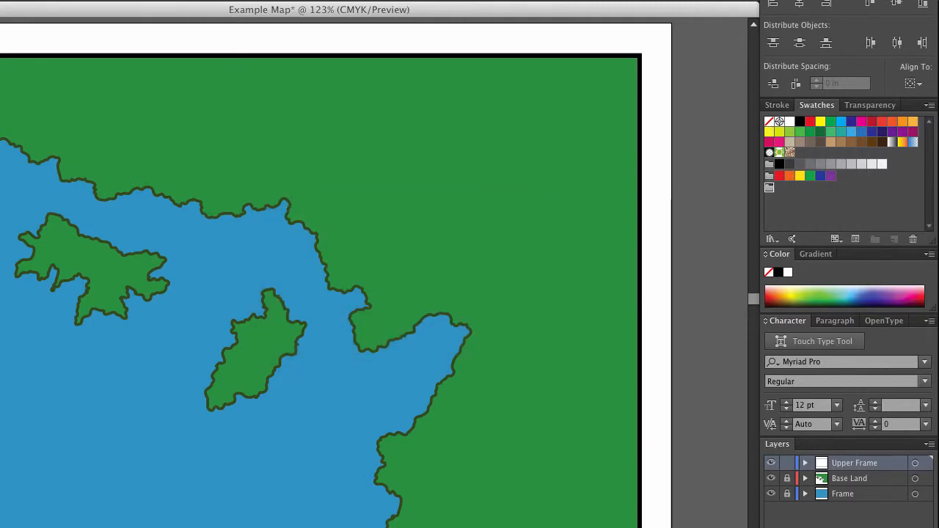
mouse_move(813, 202)
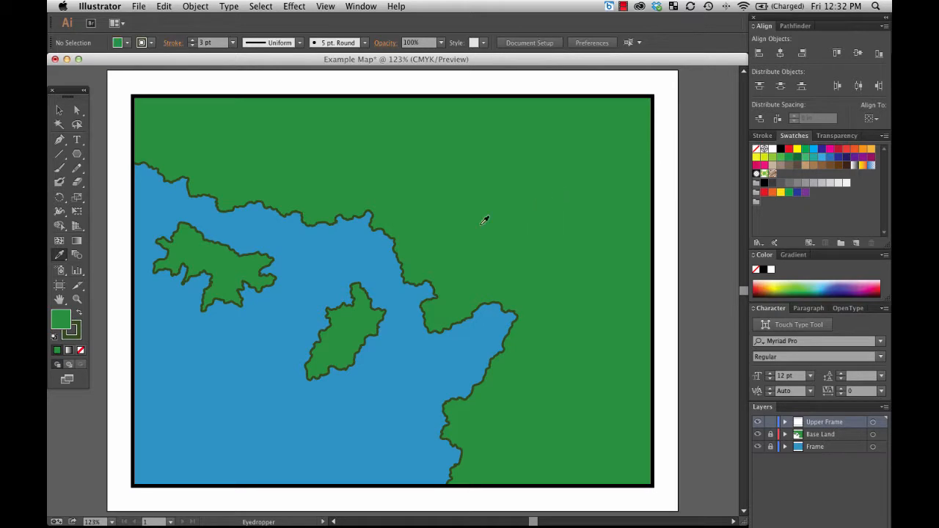
mouse_move(72, 332)
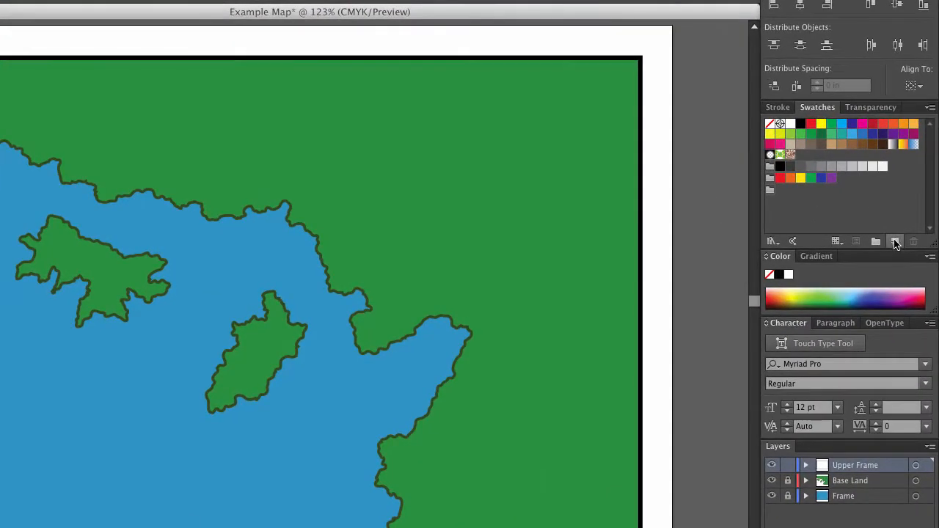
Create a swatch from the green fill, shown as RGB 35/141/68, named 'Base Land Color'
left_click(895, 241)
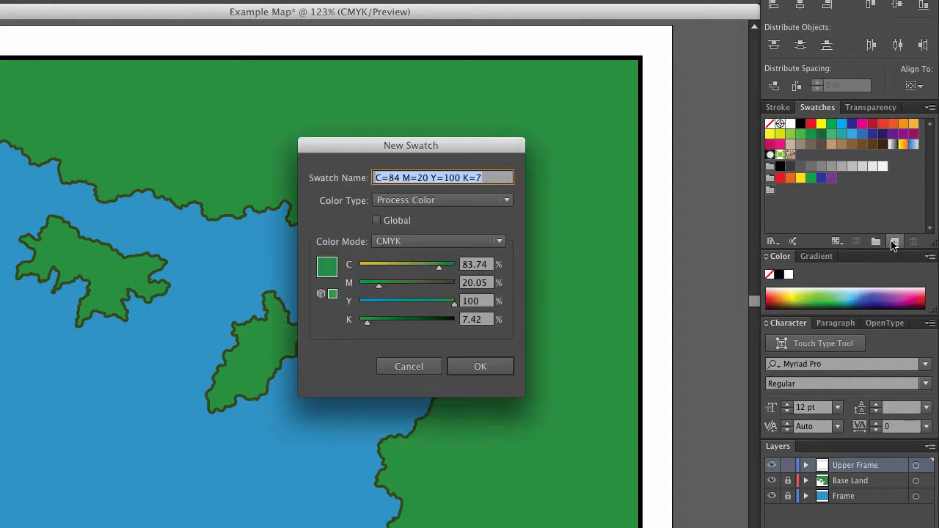
mouse_move(337, 275)
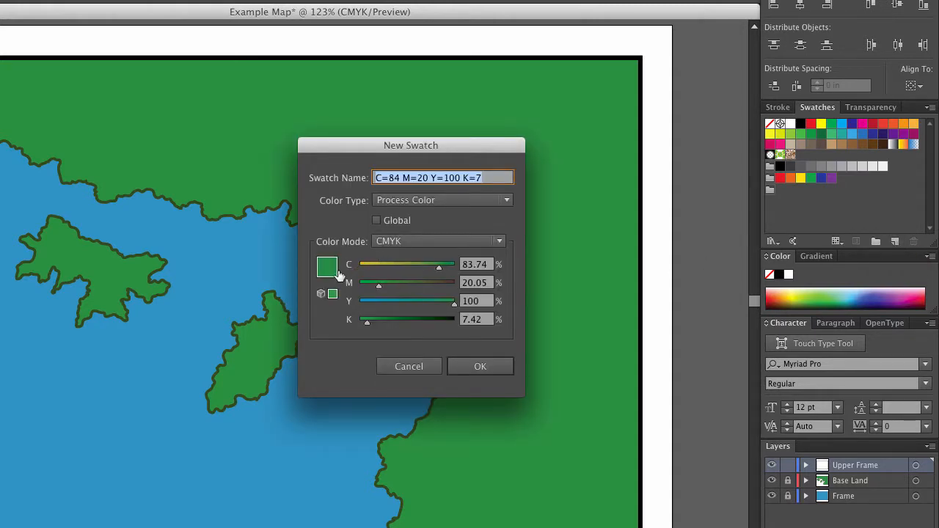
mouse_move(429, 273)
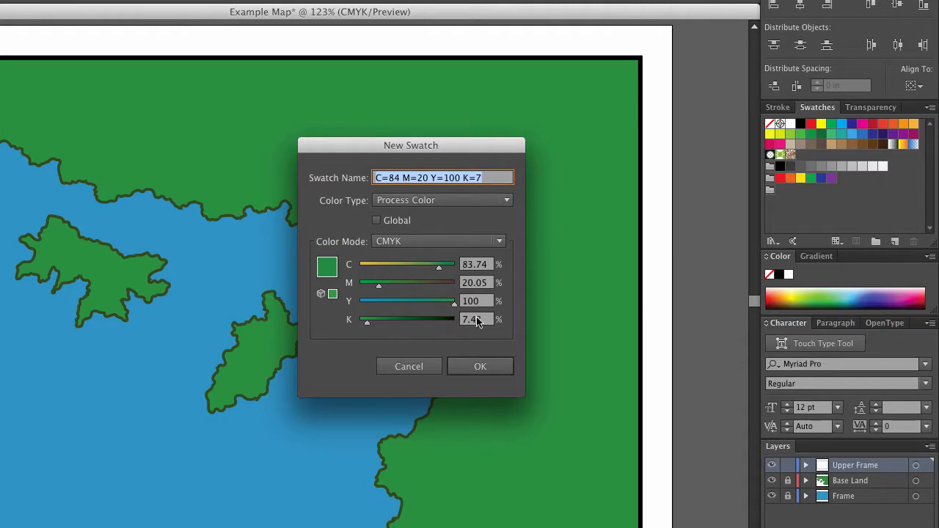
left_click(499, 241)
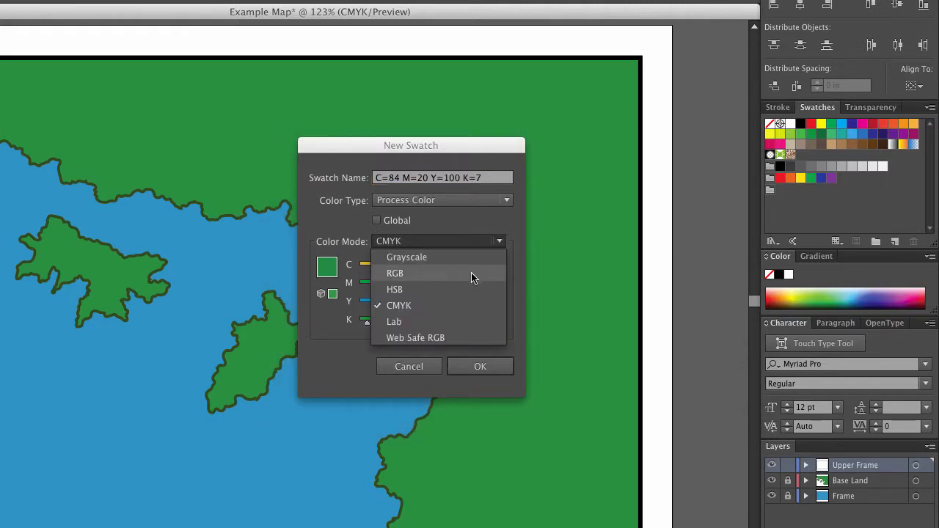
left_click(395, 273)
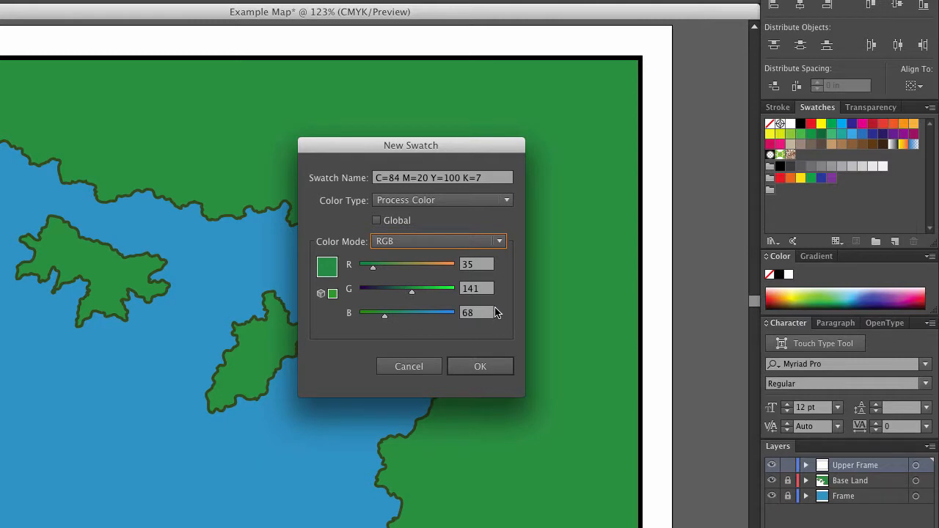
mouse_move(490, 299)
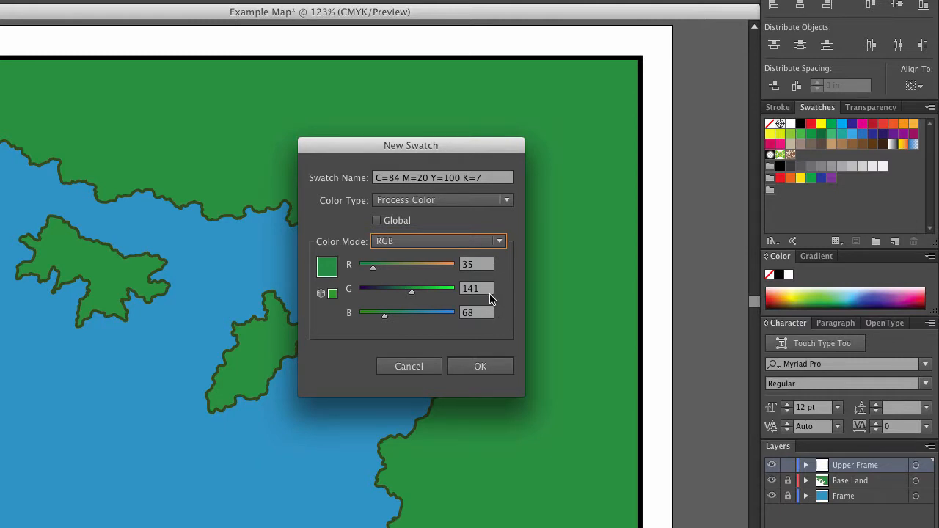
mouse_move(484, 306)
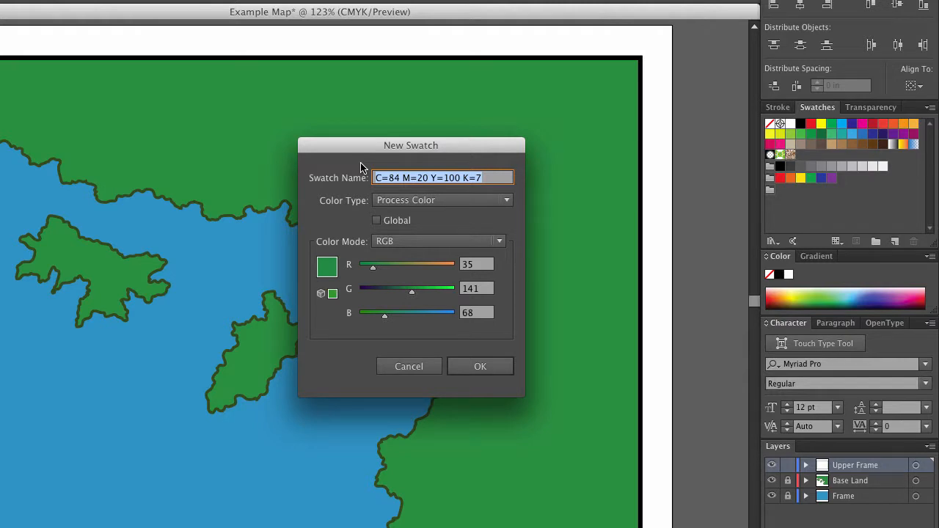
type("Base Land")
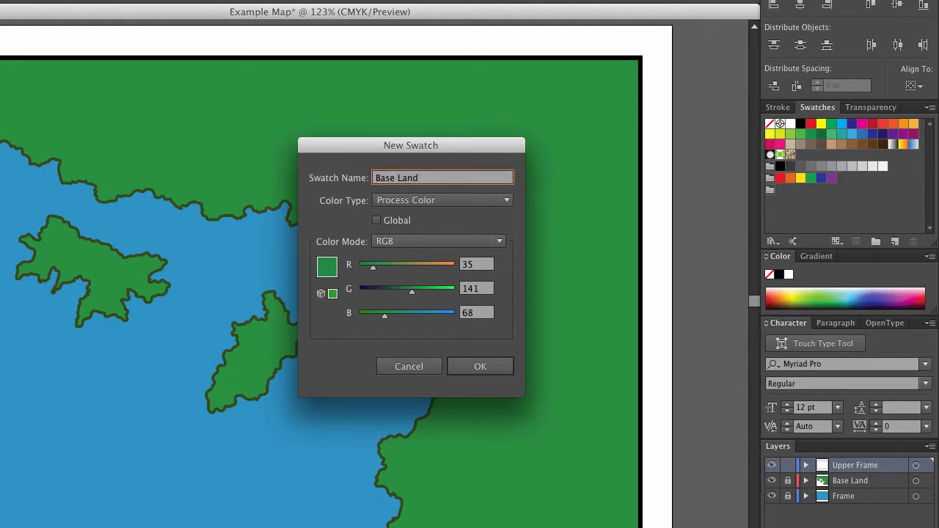
type("Color")
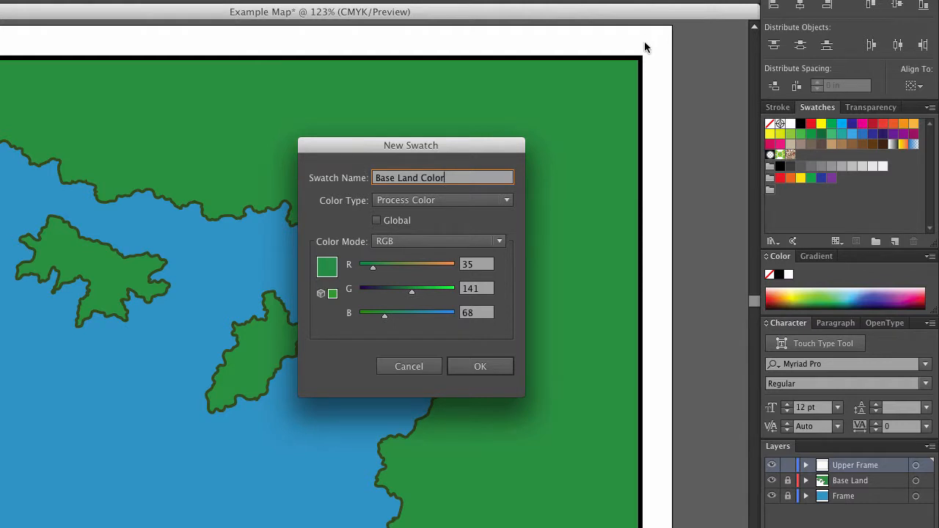
left_click(480, 367)
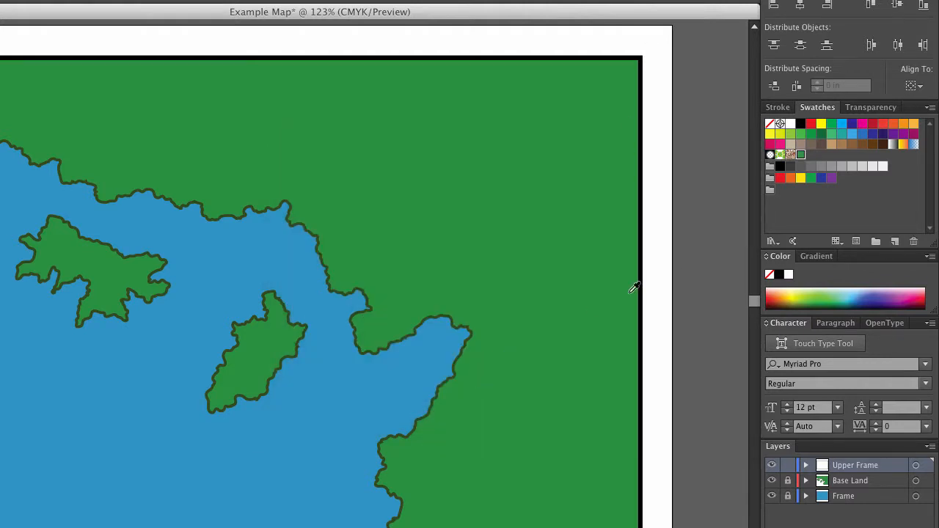
mouse_move(779, 188)
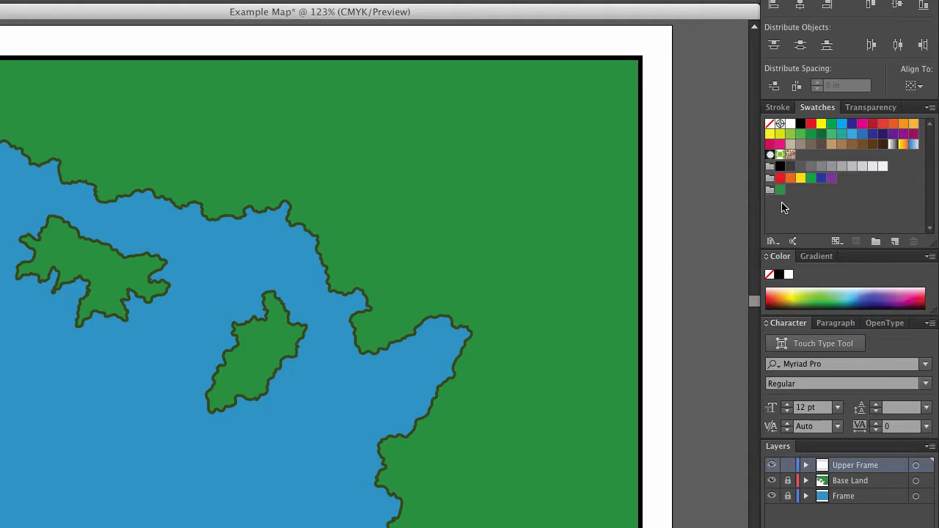
mouse_move(780, 198)
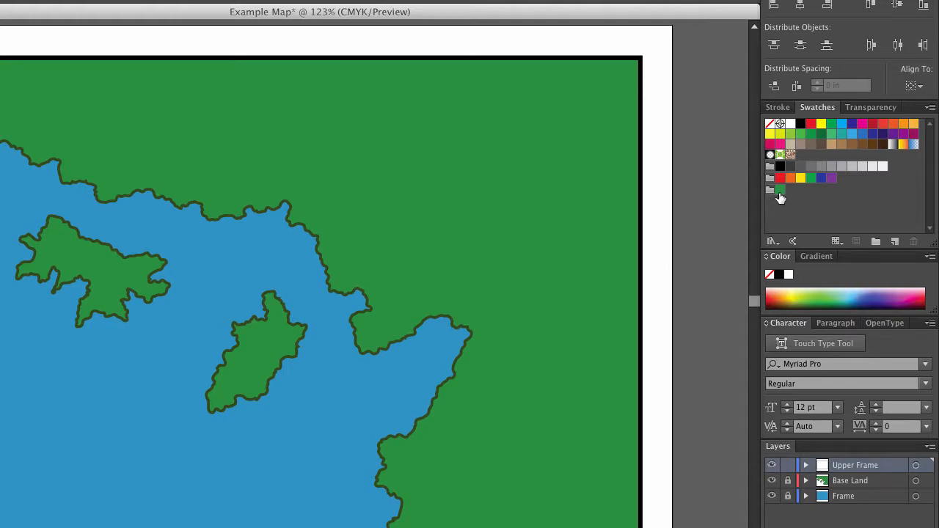
mouse_move(781, 190)
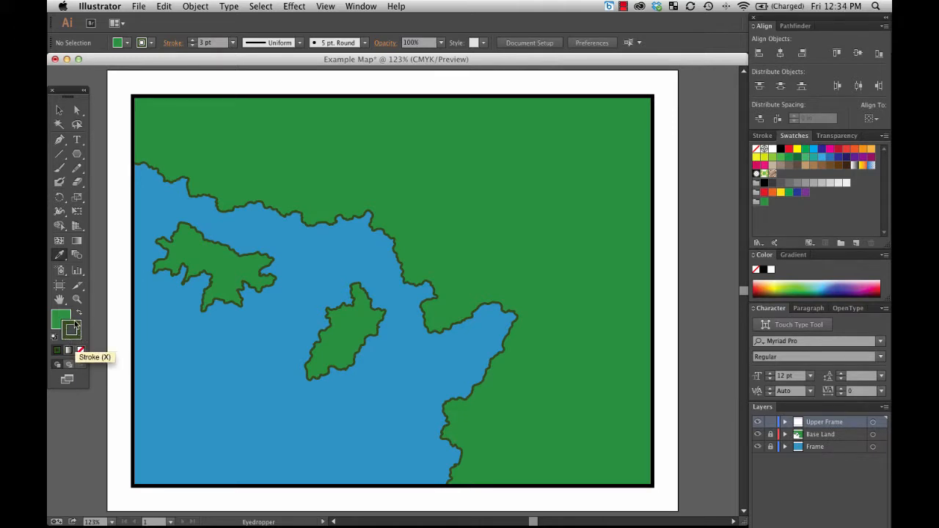
mouse_move(678, 243)
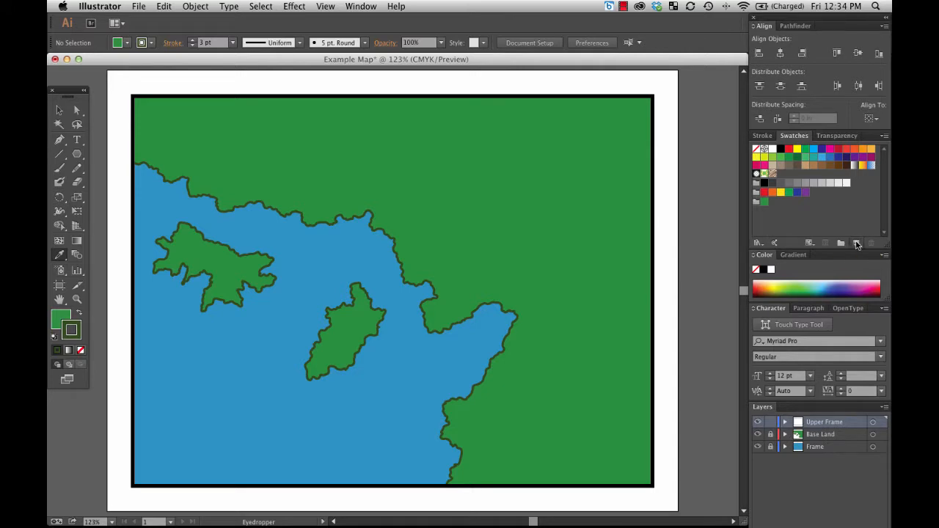
Create a swatch from the dark green outline (C=76 M=46 Y=100 K=48) named 'Land Edge'
left_click(841, 244)
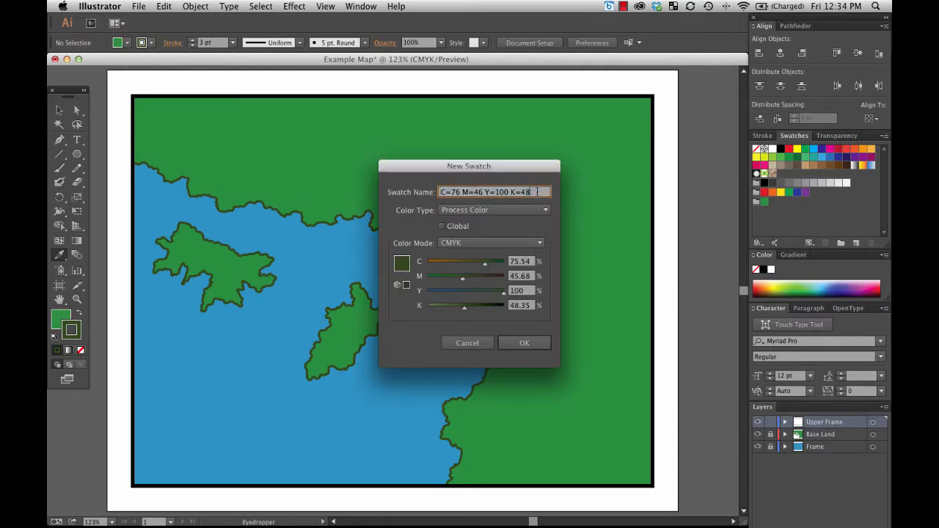
type("Land")
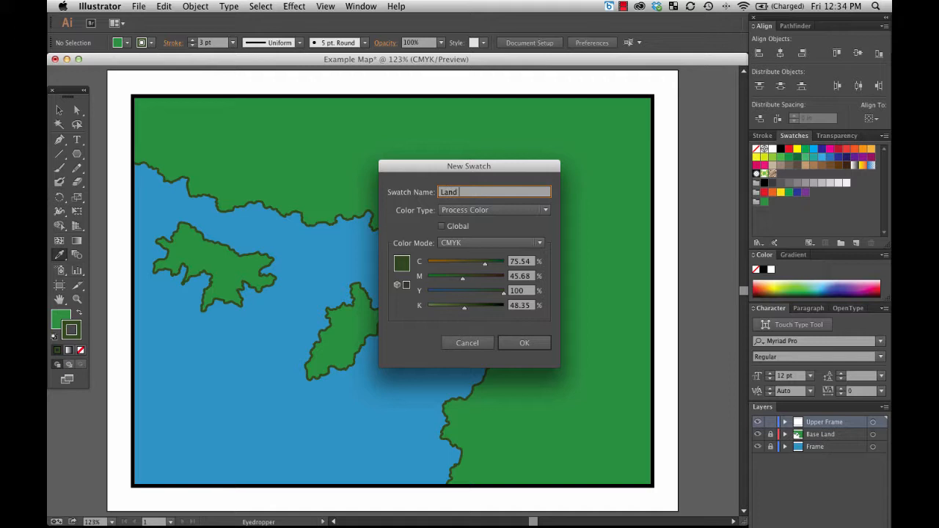
left_click(524, 343)
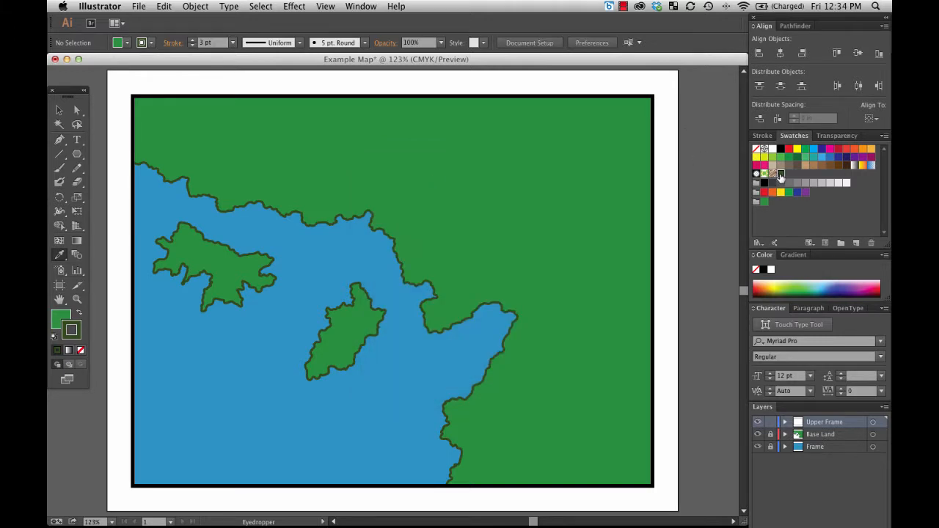
mouse_move(757, 202)
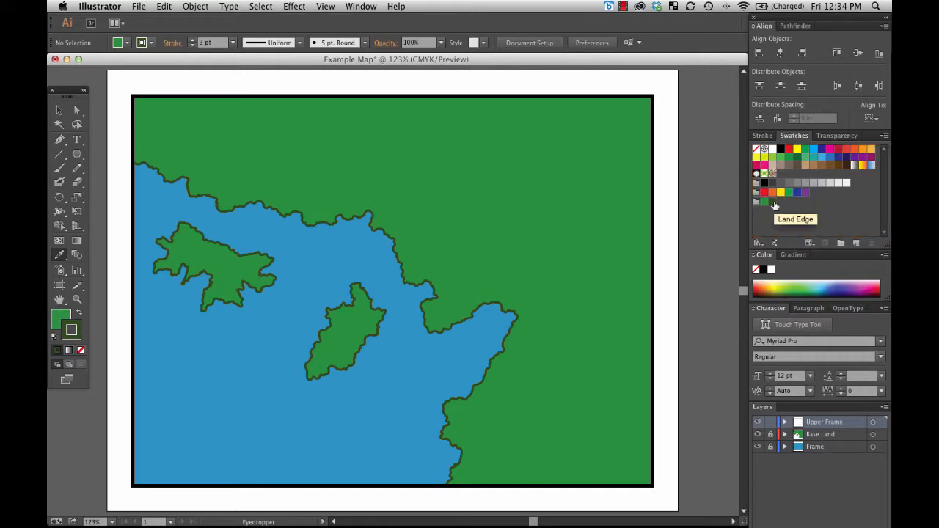
mouse_move(169, 152)
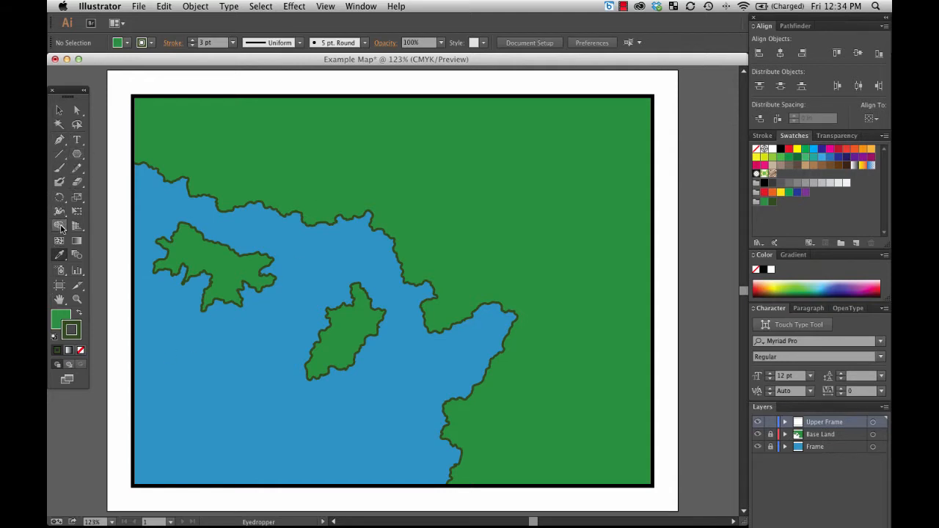
Sample the water's blue (C=78 M=26 Y=12 K=0) and save it as swatch 'Base Water'
left_click(228, 276)
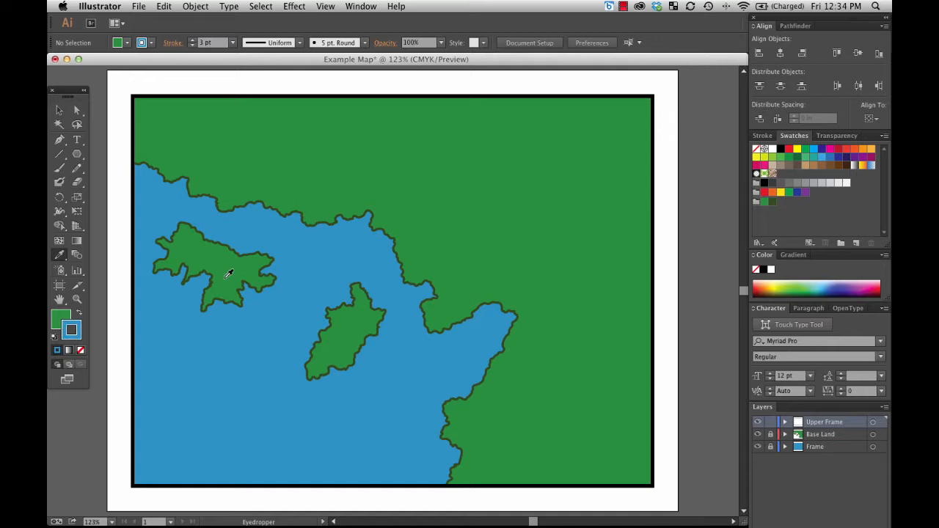
mouse_move(96, 312)
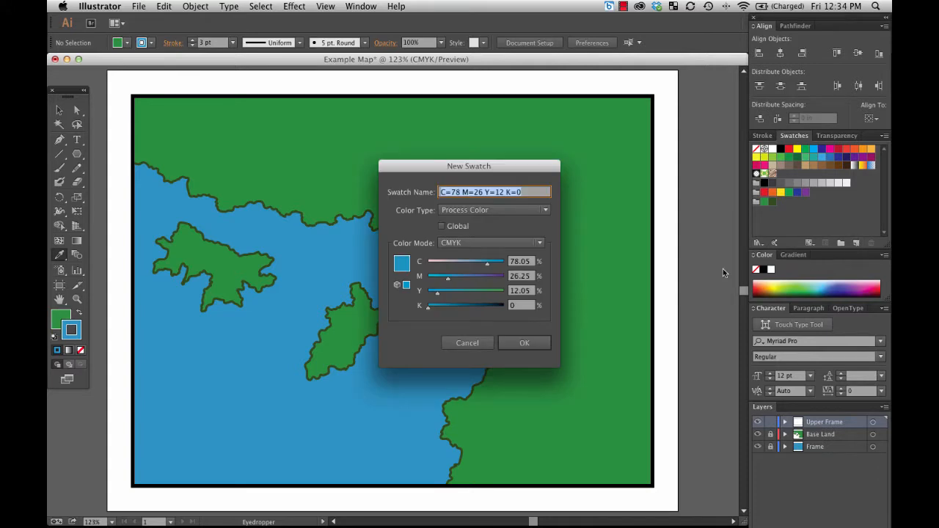
type("Base")
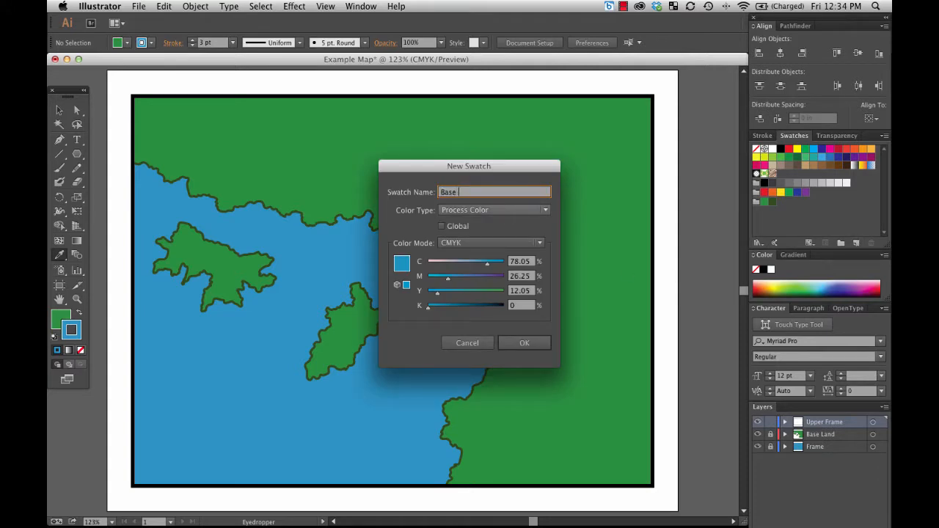
type("Water")
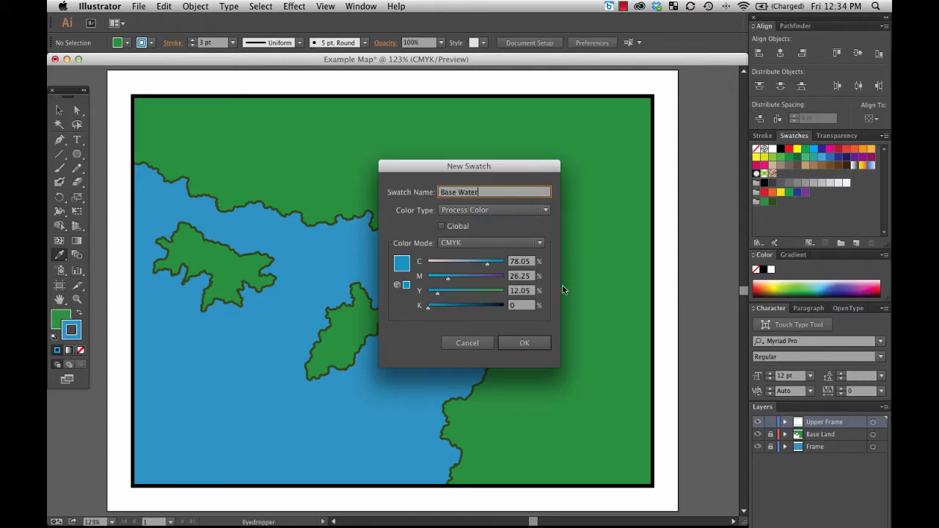
left_click(525, 344)
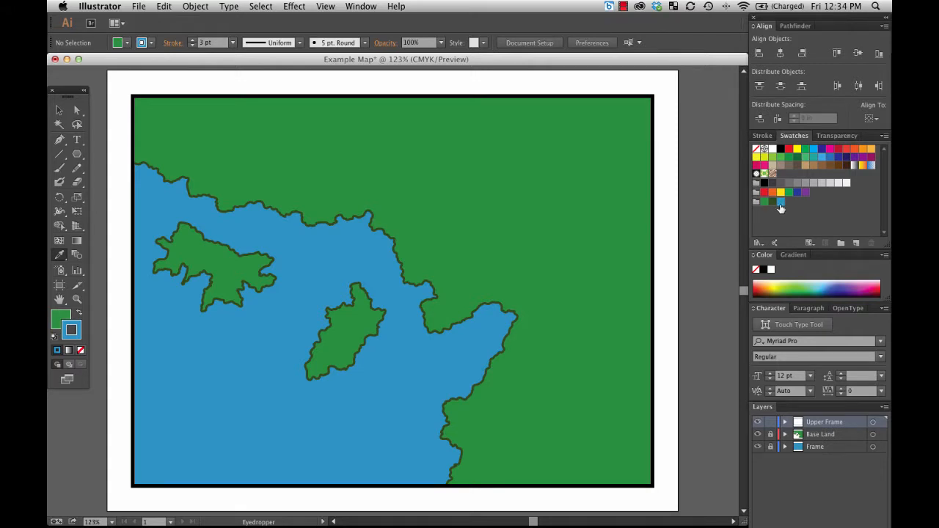
mouse_move(772, 217)
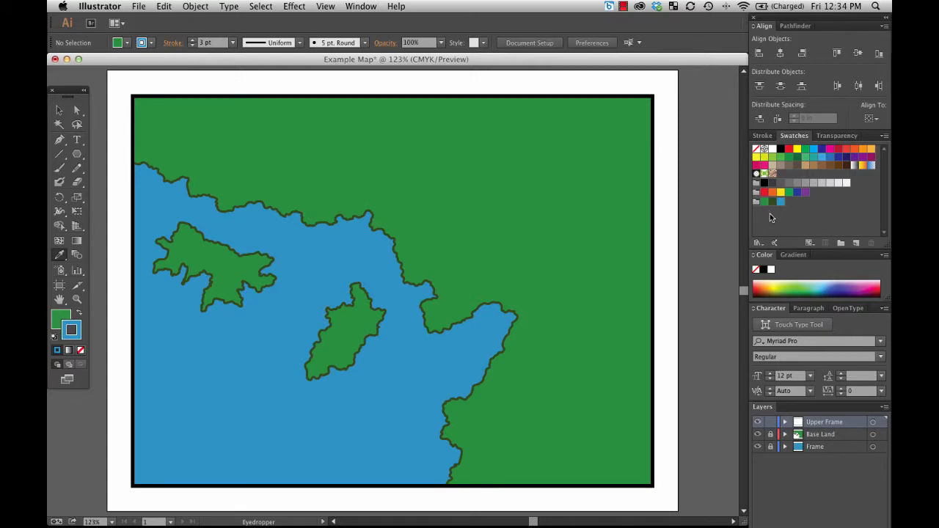
mouse_move(91, 179)
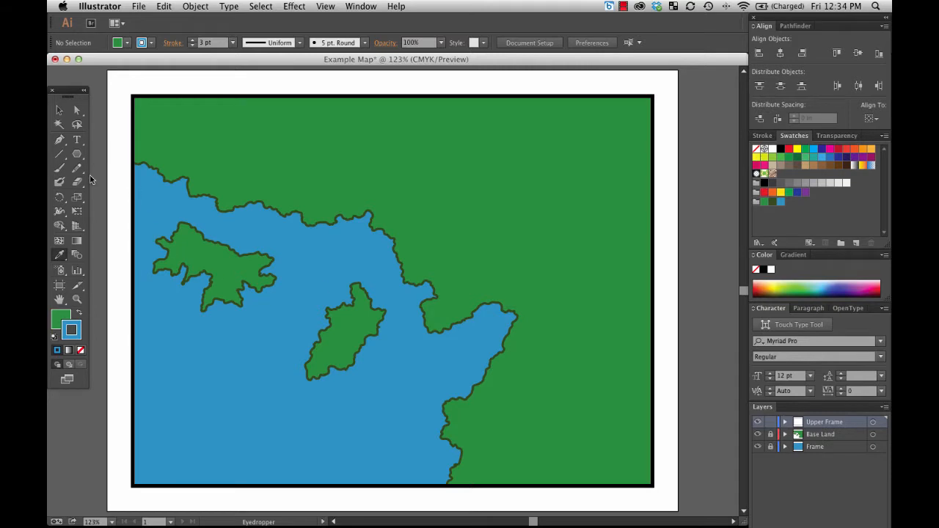
Draw a small green island with dark outline east of the central island and select it
left_click(61, 111)
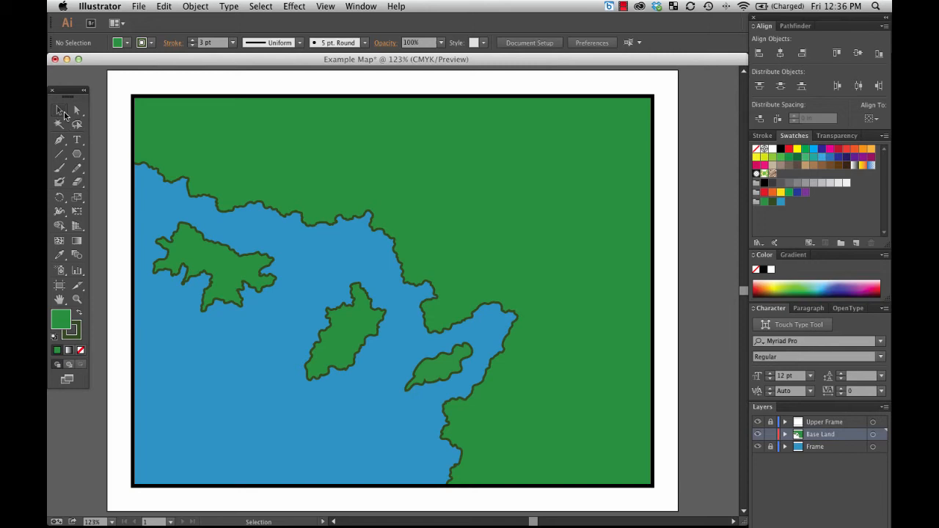
left_click(437, 366)
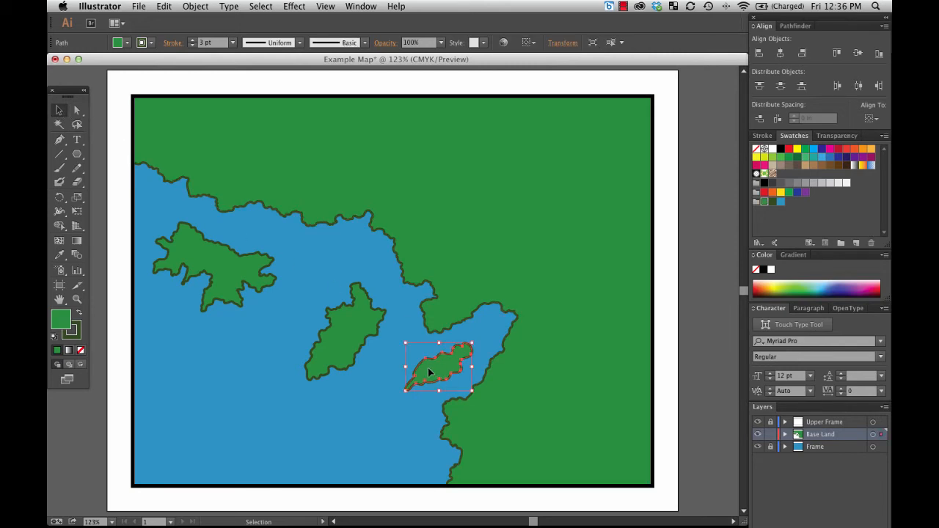